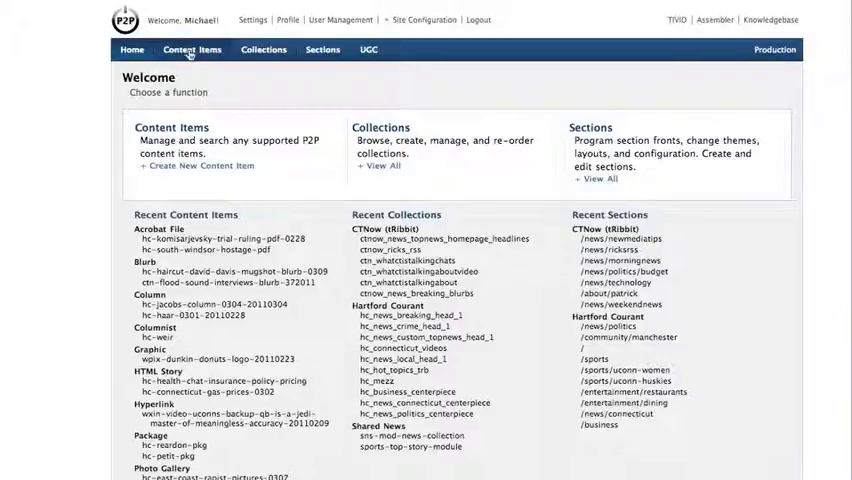
mouse_move(263, 50)
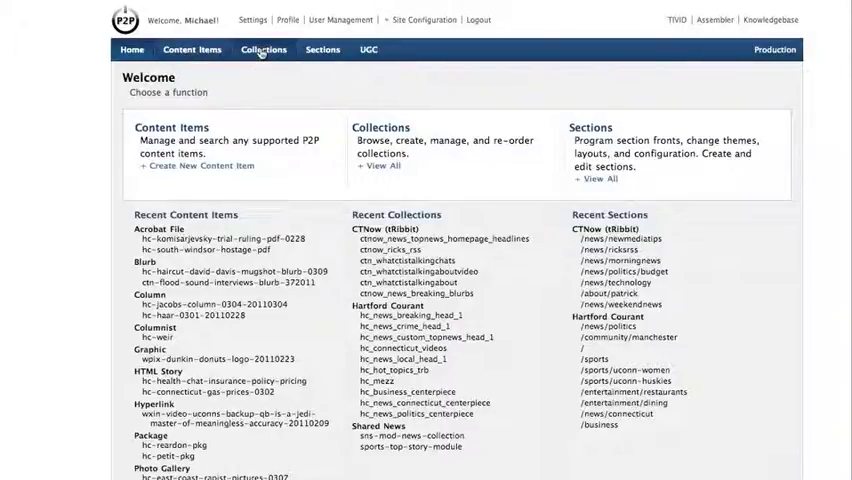
- Go to the Collection Index from the top navigation
click(263, 49)
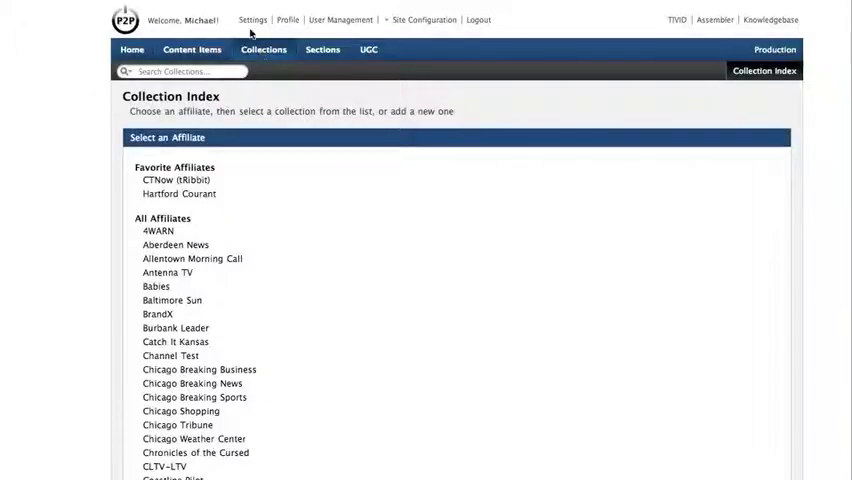
mouse_move(236, 155)
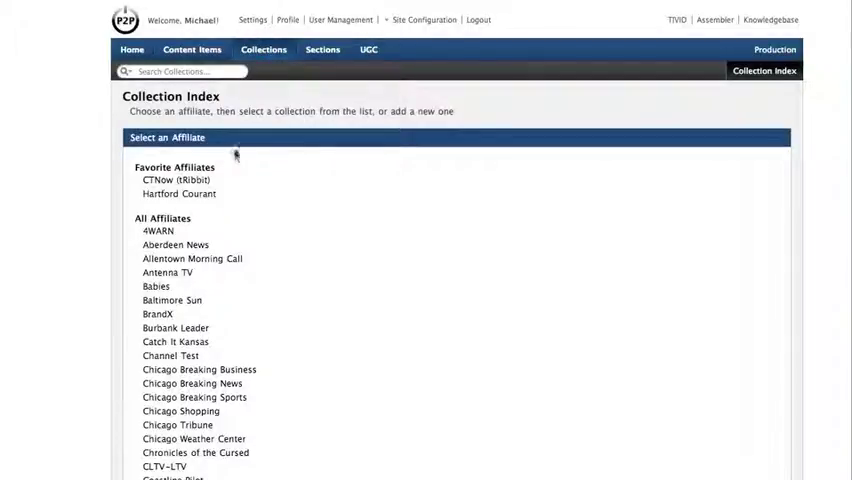
mouse_move(212, 203)
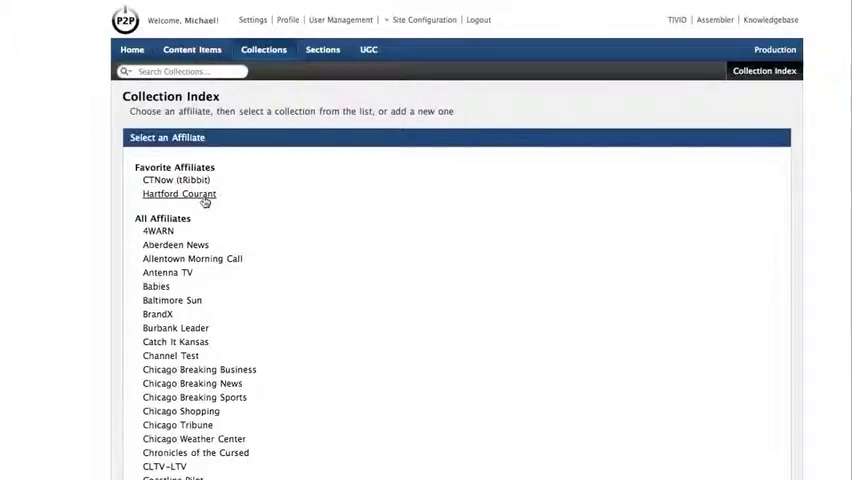
mouse_move(270, 277)
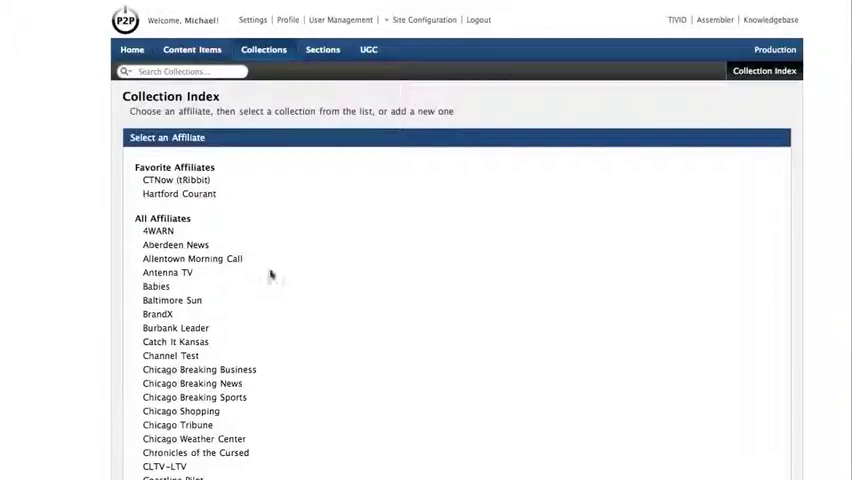
mouse_move(228, 200)
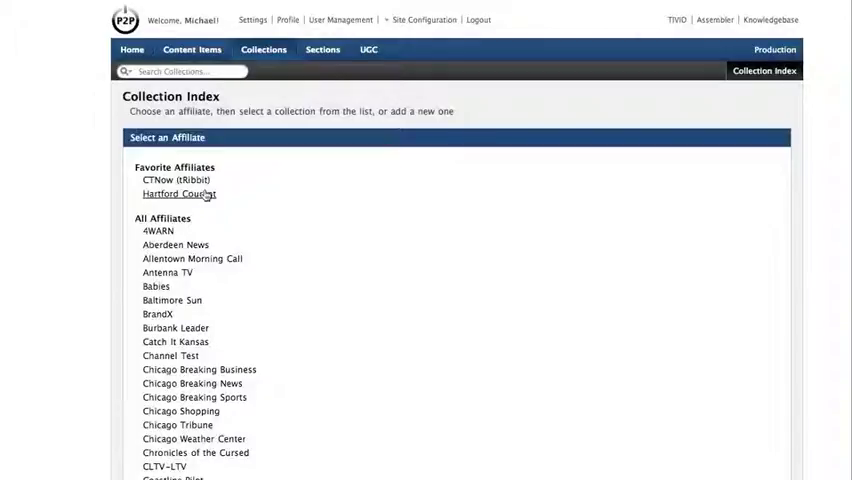
- Choose Hartford Courant from the favorite affiliates to list its collections
click(178, 194)
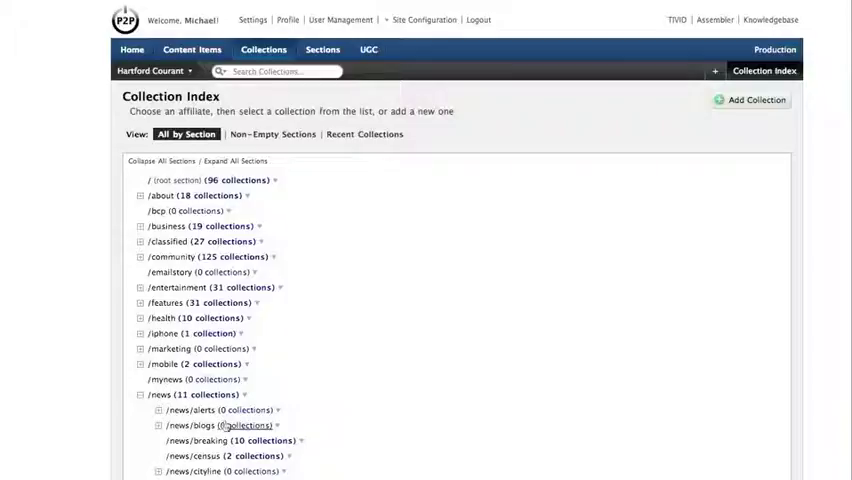
mouse_move(262, 441)
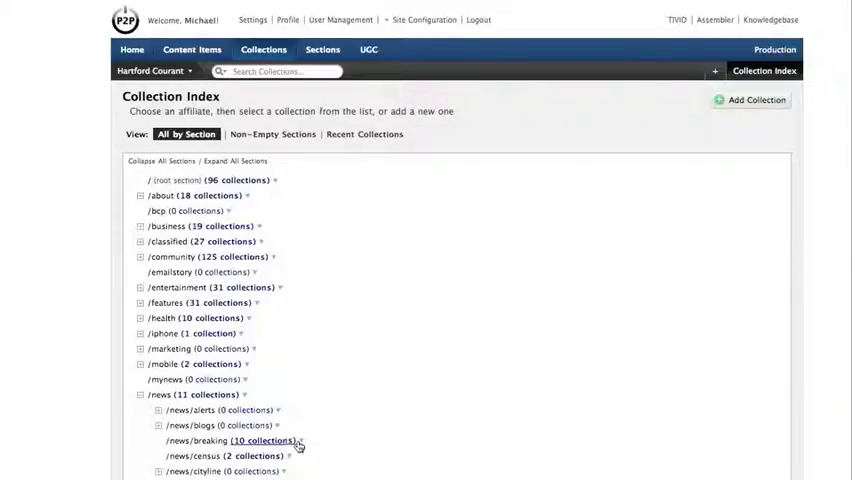
- Expand the /news/breaking section to show its ten collections
click(254, 441)
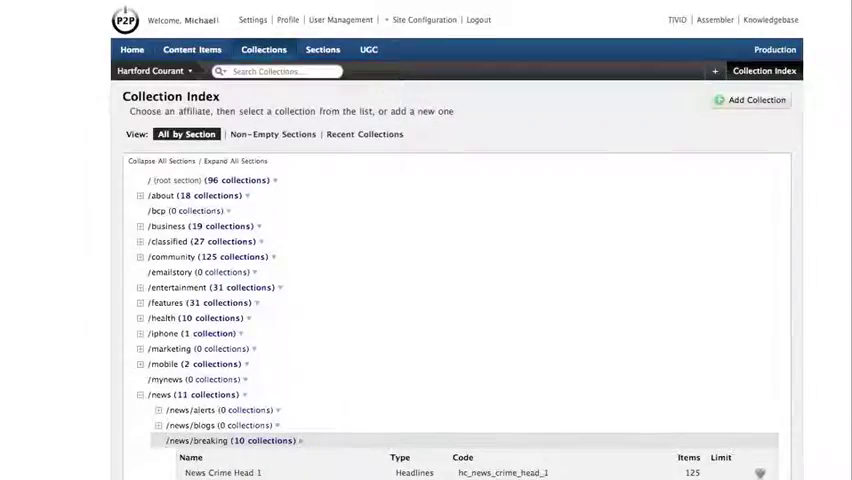
scroll(down, 3)
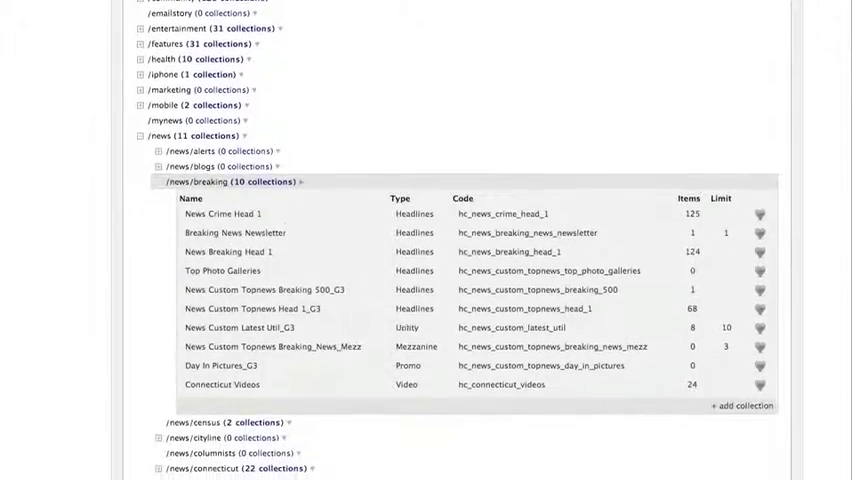
scroll(down, 3)
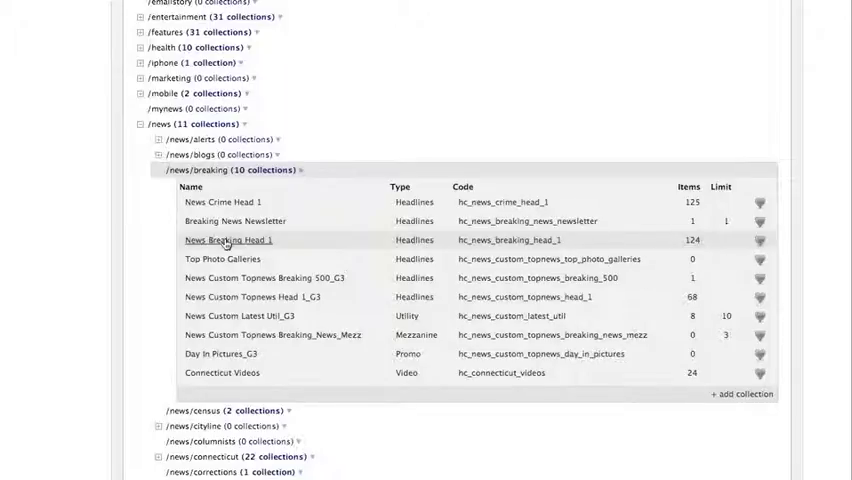
- Open the News Breaking Head 1 collection for editing and view its items
click(228, 239)
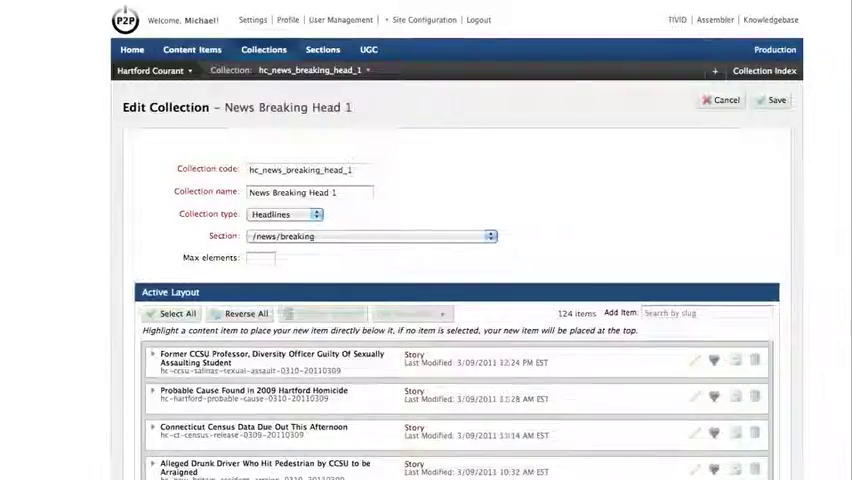
scroll(down, 3)
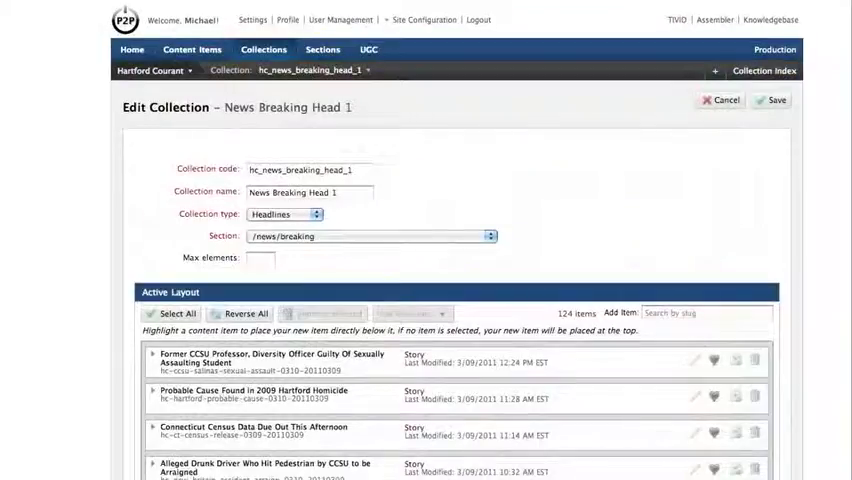
mouse_move(724, 271)
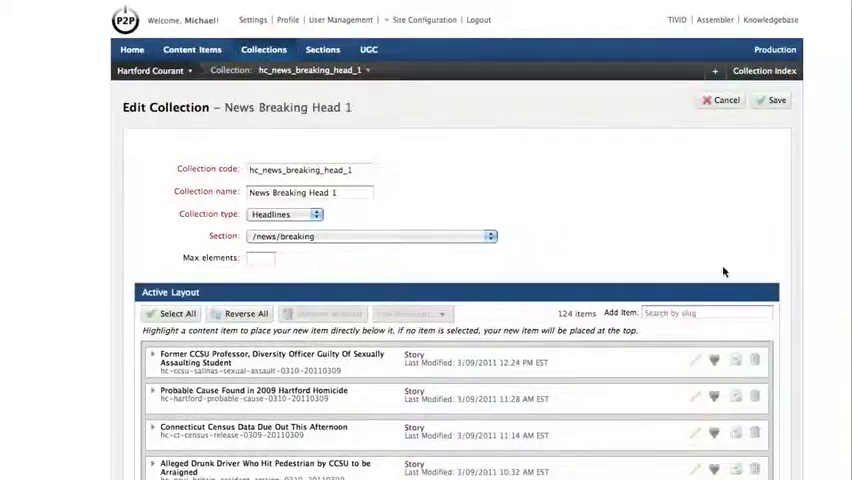
- Enter the partial slug 'qui' in the Add Item search-by-slug field
click(705, 313)
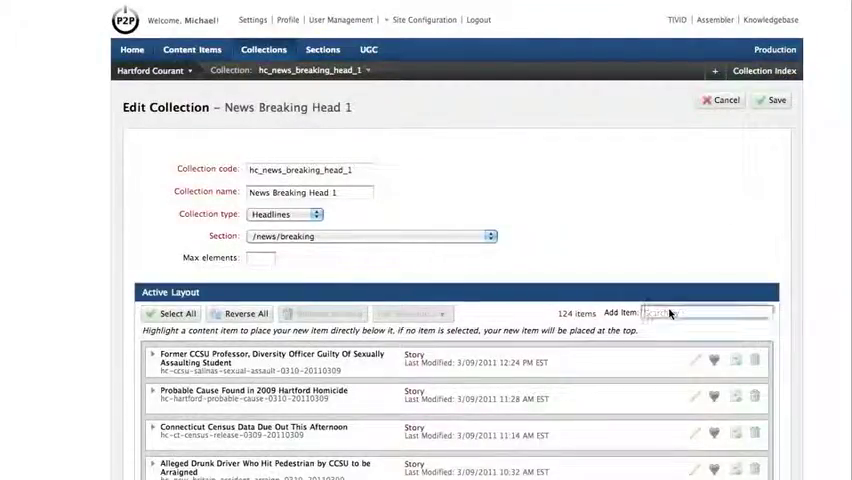
click(705, 311)
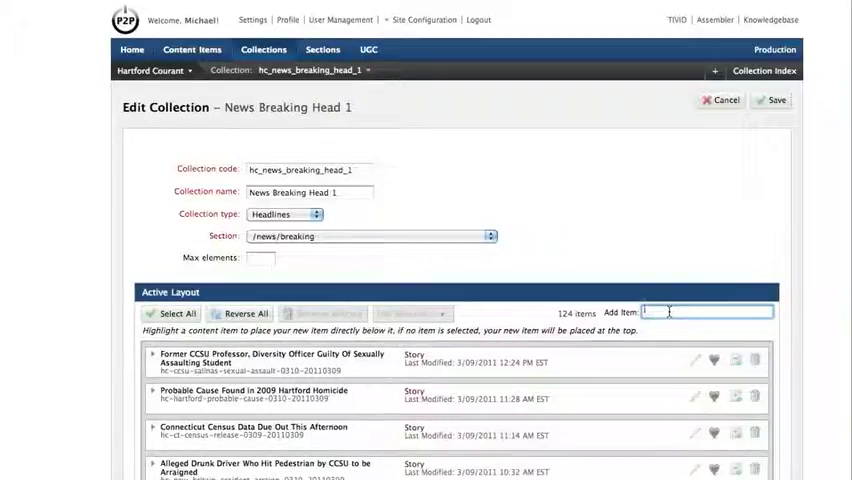
text(qui)
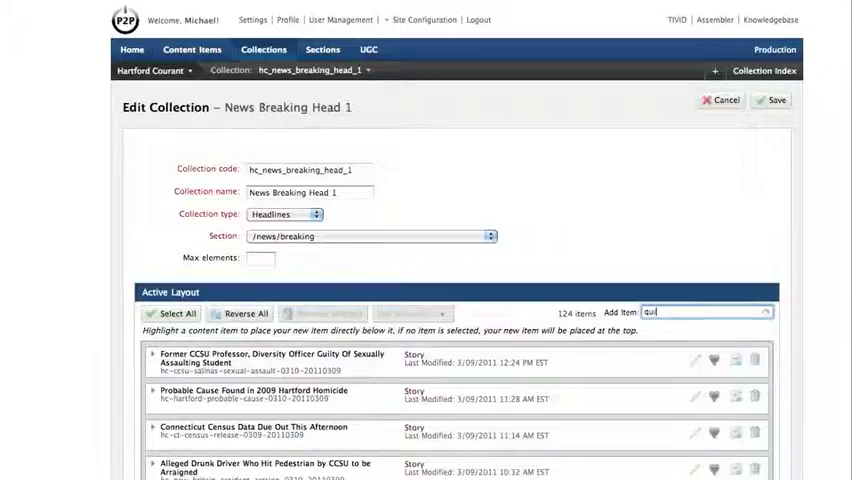